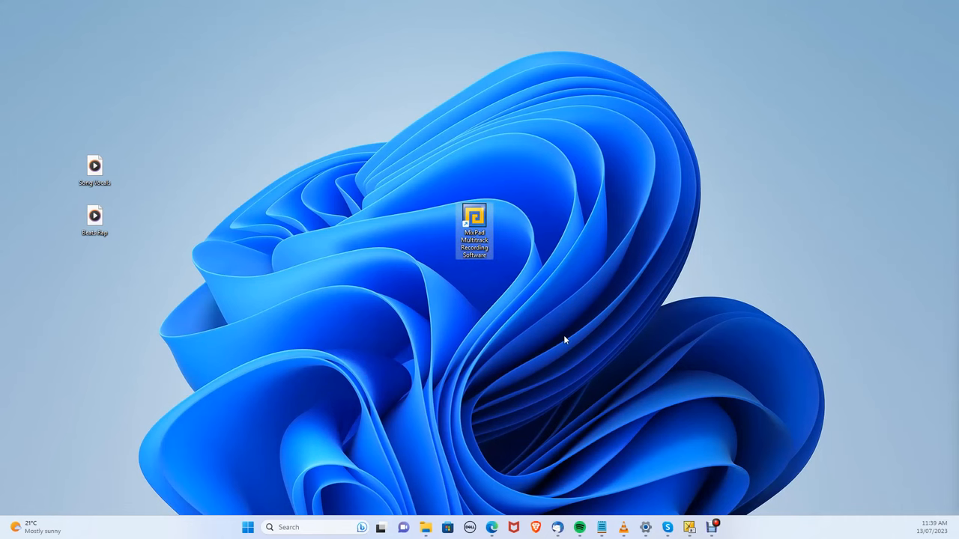
# - Launch MixPad from its desktop shortcut to get a new untitled project
pyautogui.doubleClick(473, 230)
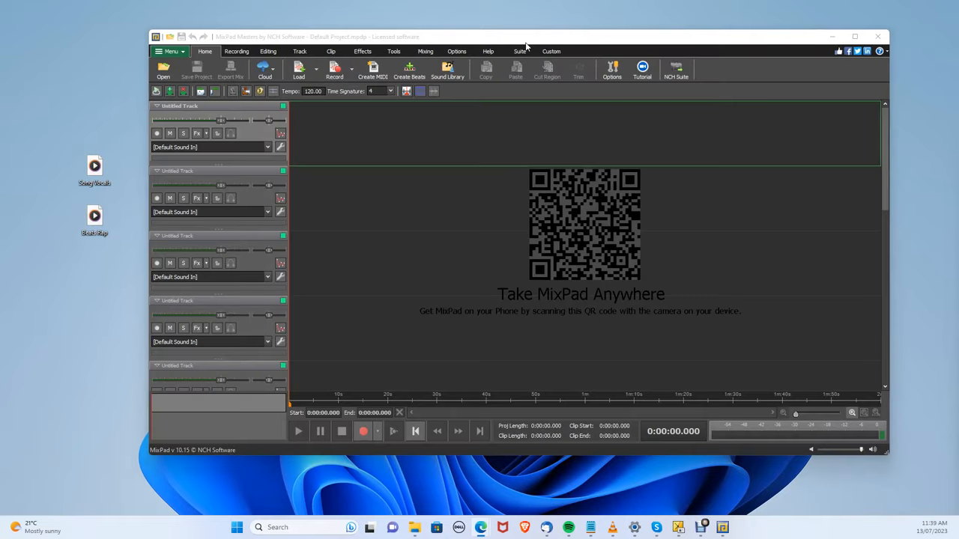
# - Dismiss the phone app promotion popup in MixPad
pyautogui.click(94, 169)
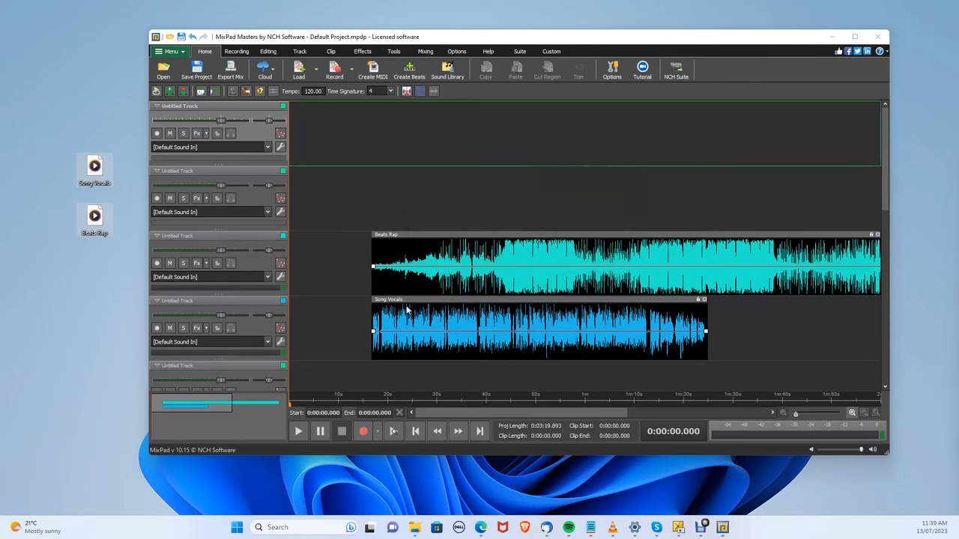
# - Drag the Song Vocals clip up to track 2, starting around 0:42.8
pyautogui.moveTo(539, 329); pyautogui.dragTo(573, 199)
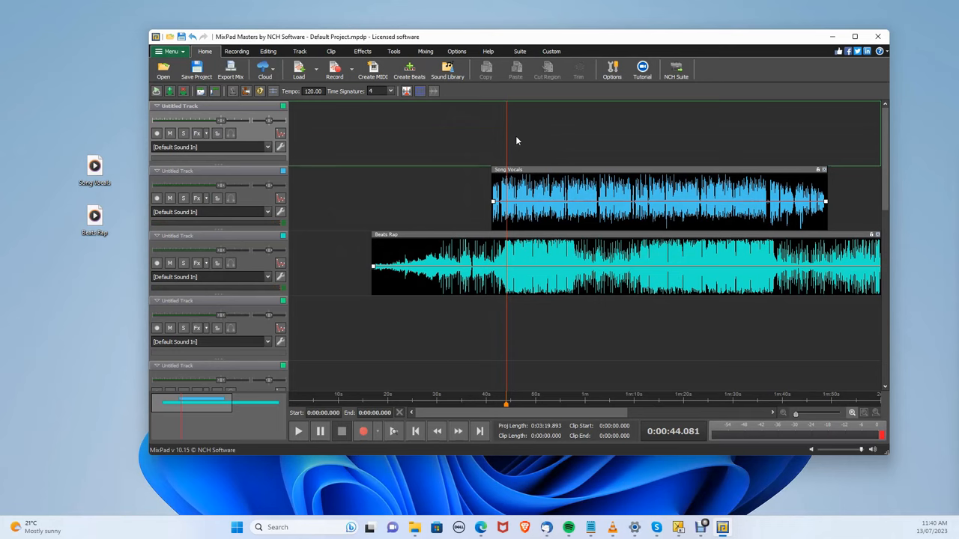
pyautogui.moveTo(489, 178)
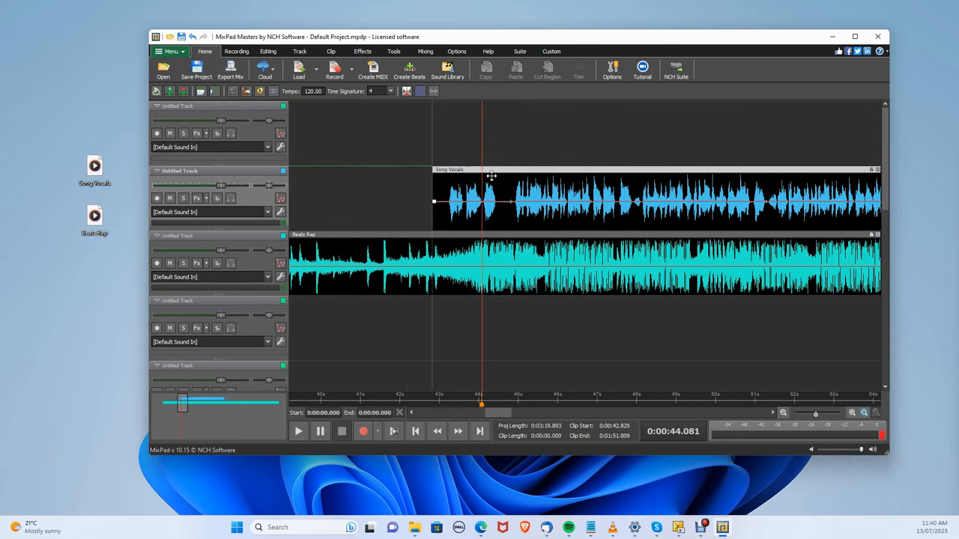
pyautogui.moveTo(487, 199); pyautogui.dragTo(521, 198)
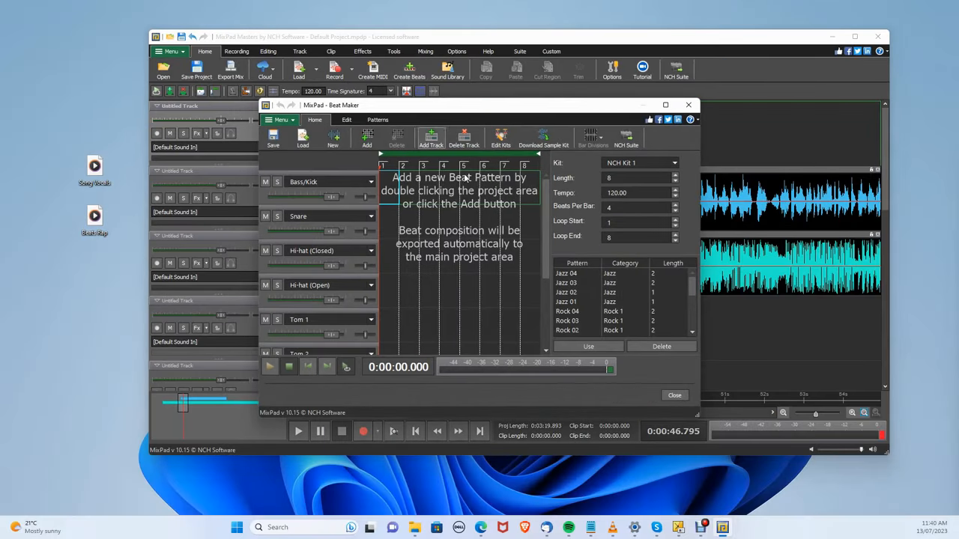
pyautogui.moveTo(628, 402)
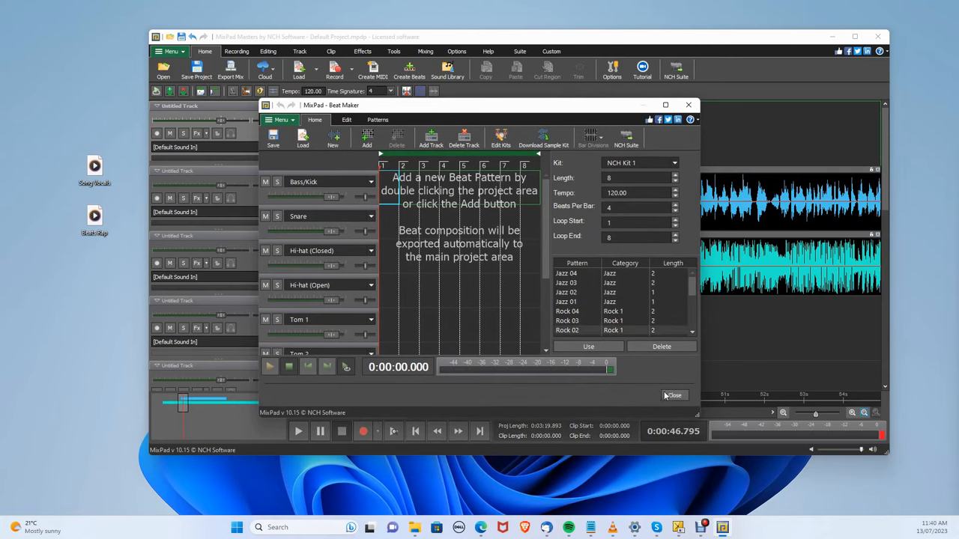
# - Close Beat Maker to add its clip to the top track
pyautogui.click(673, 395)
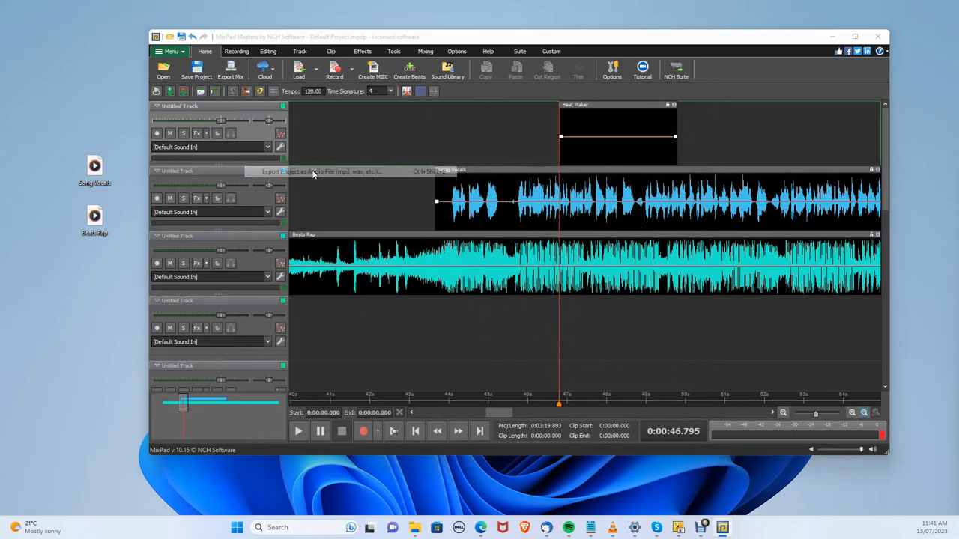
# - Choose Export Project as Audio File from the MixPad menu
pyautogui.click(315, 172)
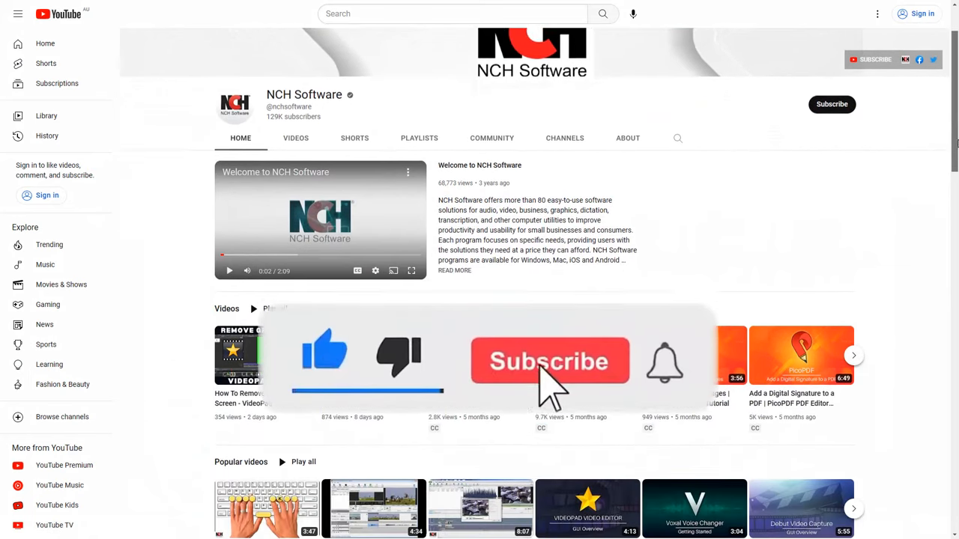
# - Scroll down the NCH Software YouTube channel to its video rows
pyautogui.scroll(-3)
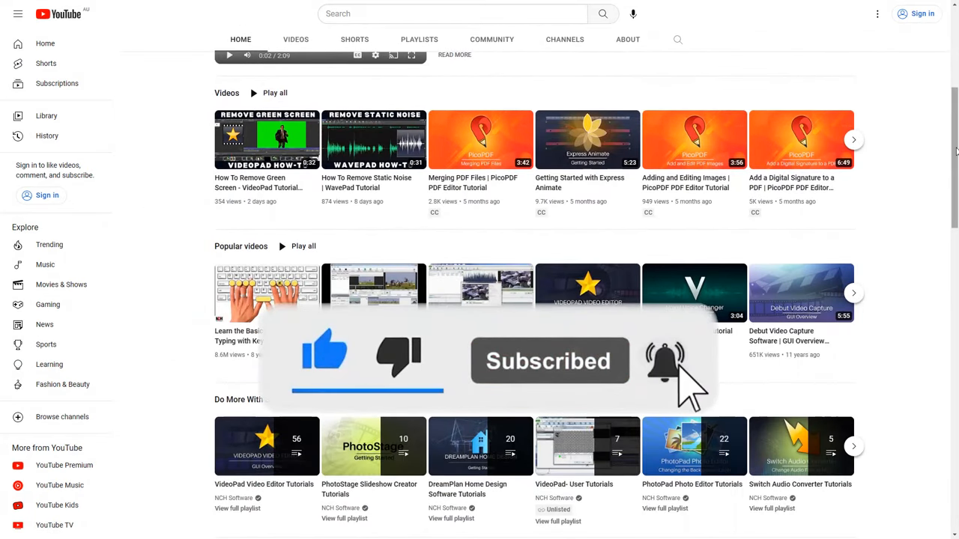